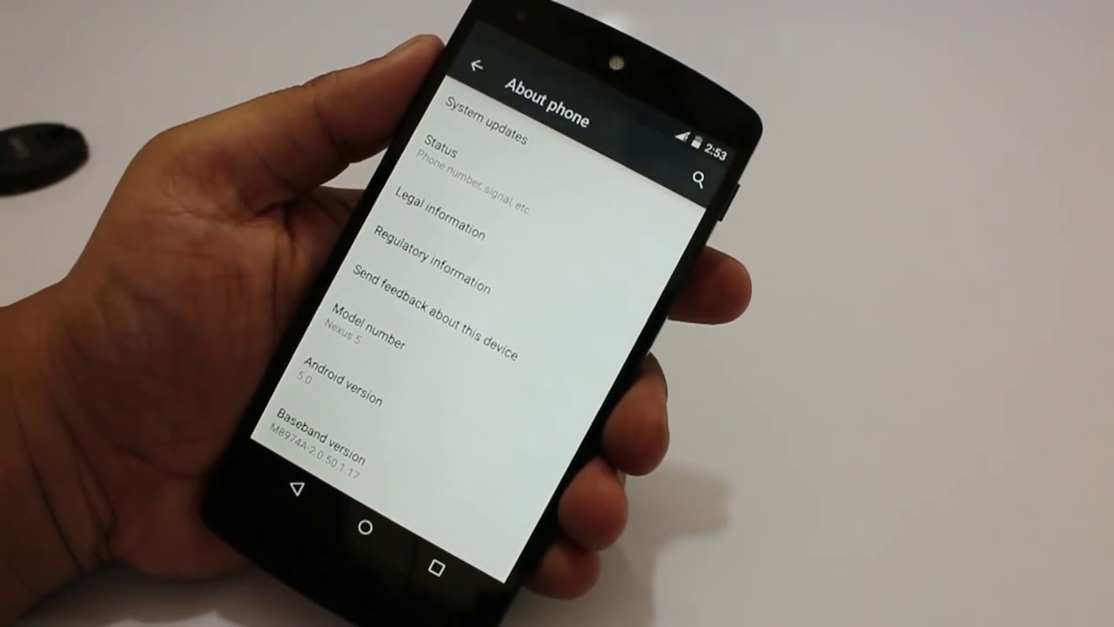
Turn Wi-Fi on and reach its overflow menu for the advanced options.
{"action": "left_click", "coordinate": [476, 66]}
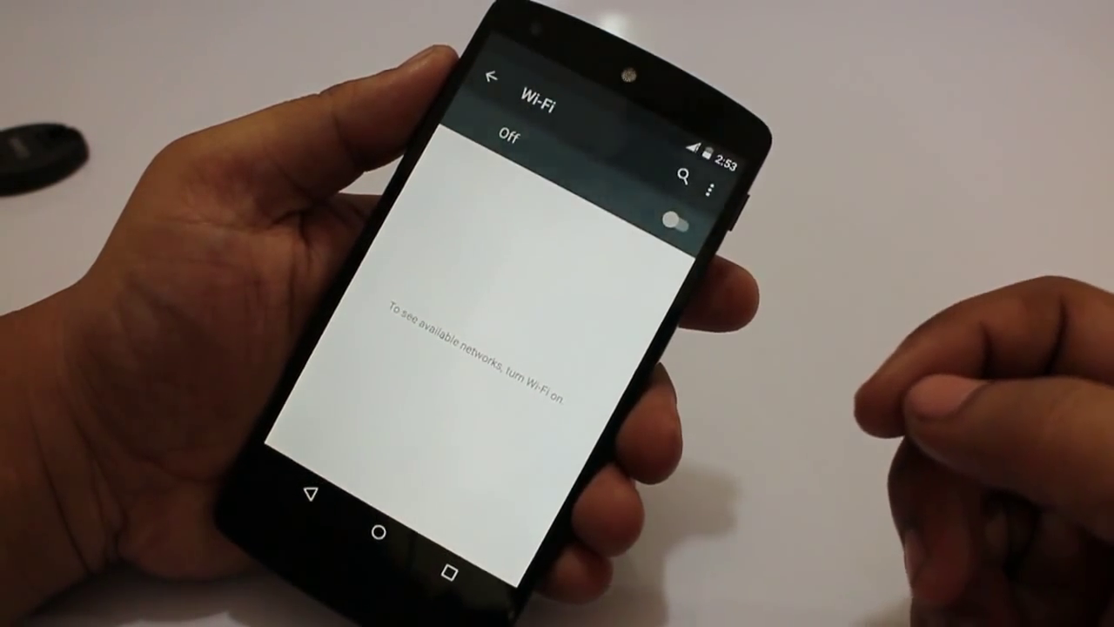
{"action": "left_click", "coordinate": [713, 187]}
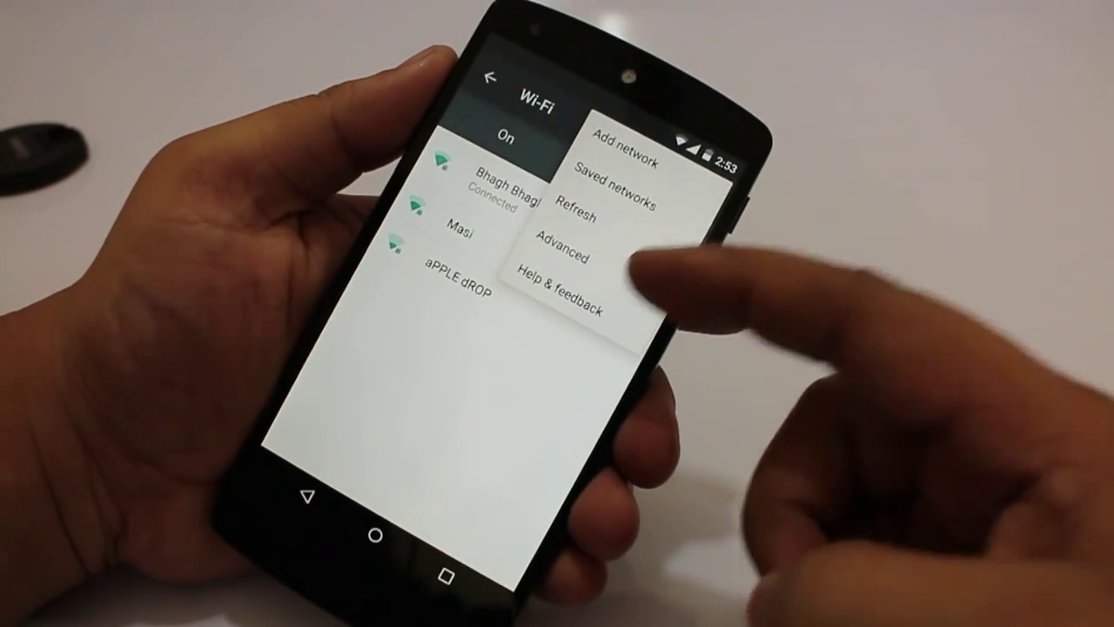
{"action": "left_click", "coordinate": [564, 249]}
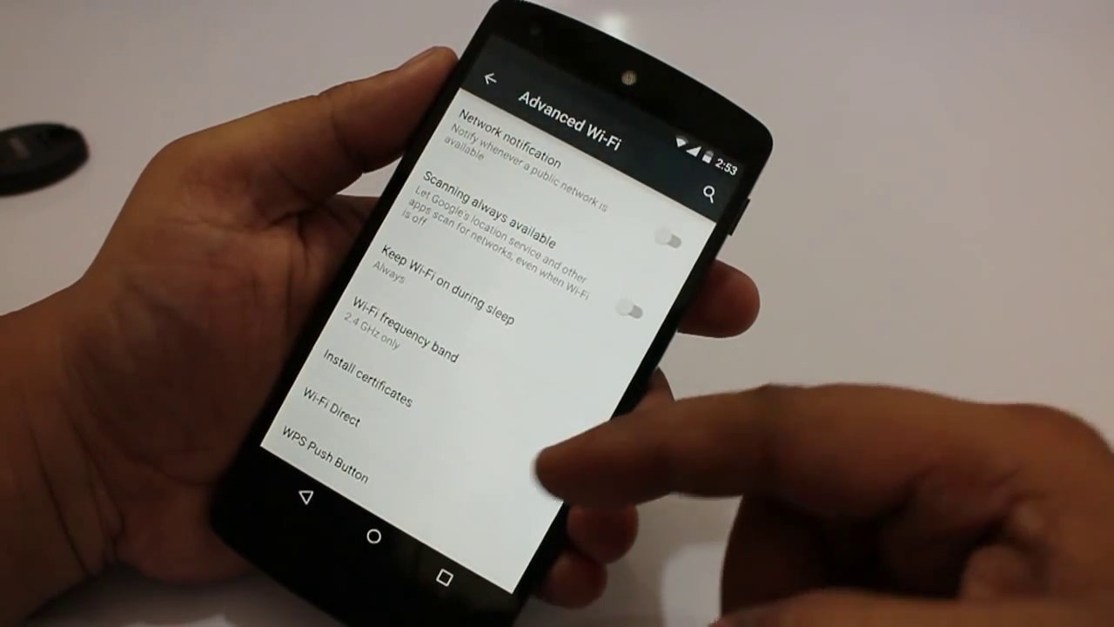
Show the Advanced Wi-Fi page with the phone's MAC and IP addresses.
{"action": "scroll", "scroll_direction": "down", "scroll_amount": 3}
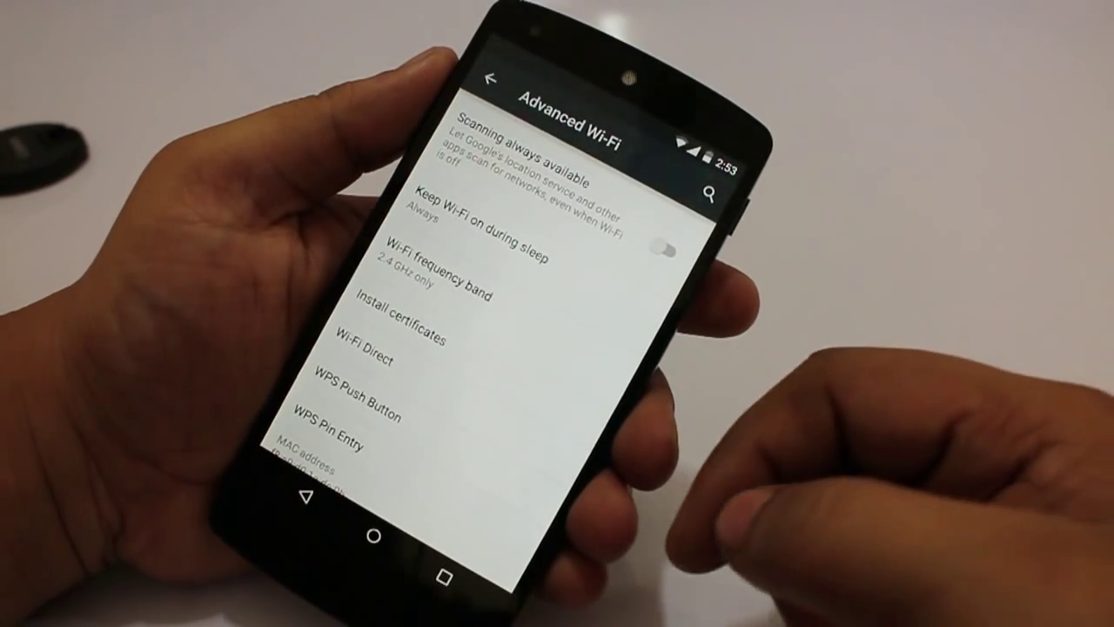
{"action": "scroll", "scroll_direction": "up", "scroll_amount": 3}
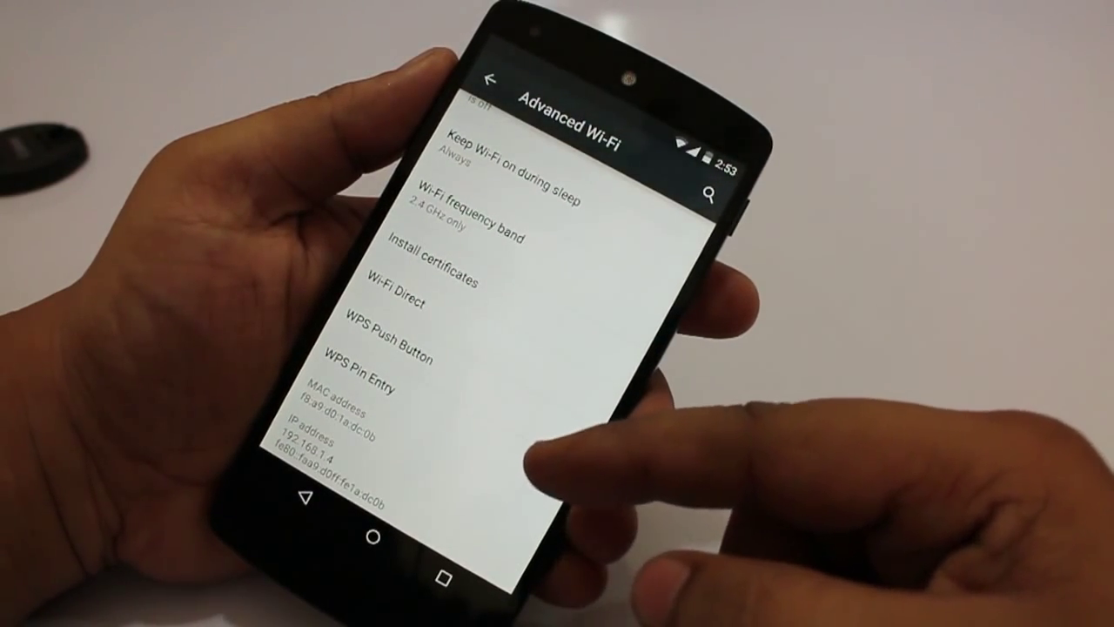
{"action": "left_click", "coordinate": [481, 213]}
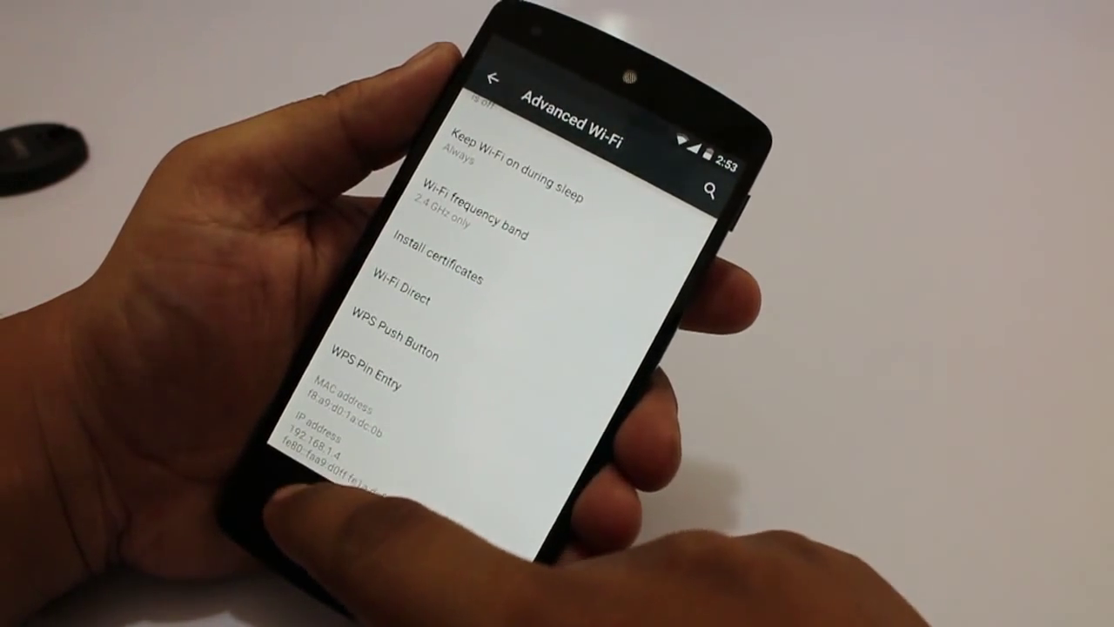
Look over the Data usage page and return to the main Settings list.
{"action": "left_click", "coordinate": [494, 77]}
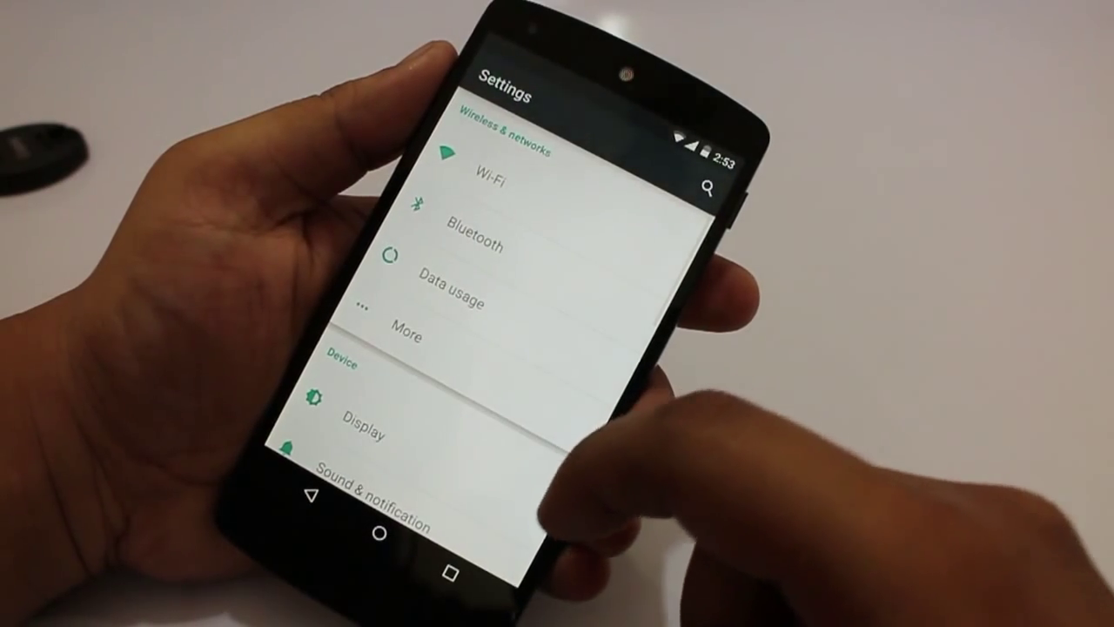
{"action": "left_click", "coordinate": [449, 289]}
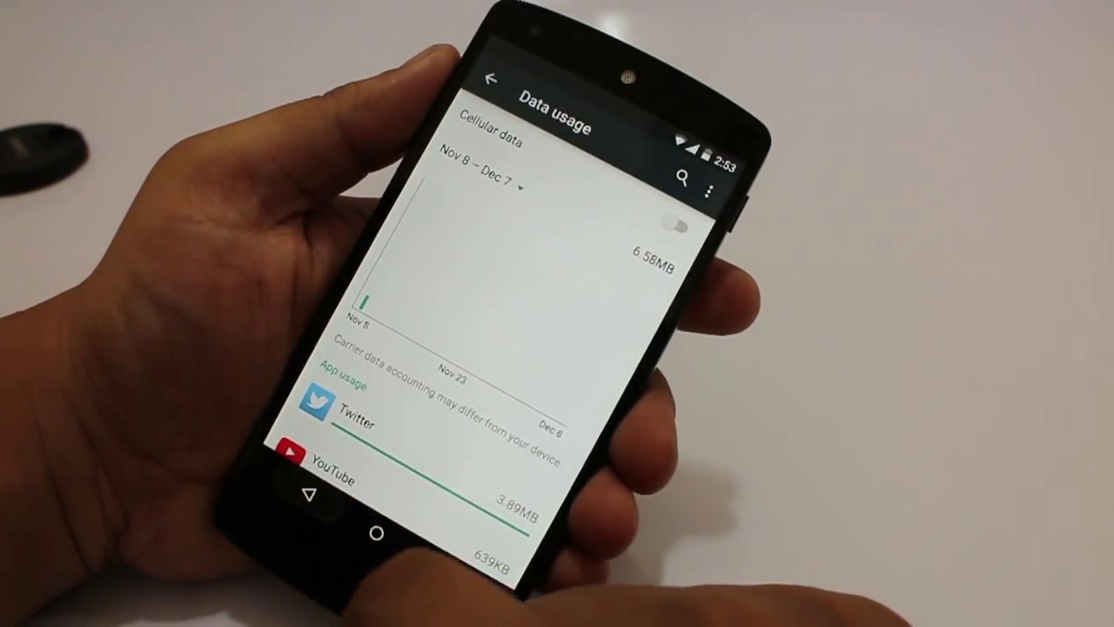
{"action": "left_click", "coordinate": [494, 78]}
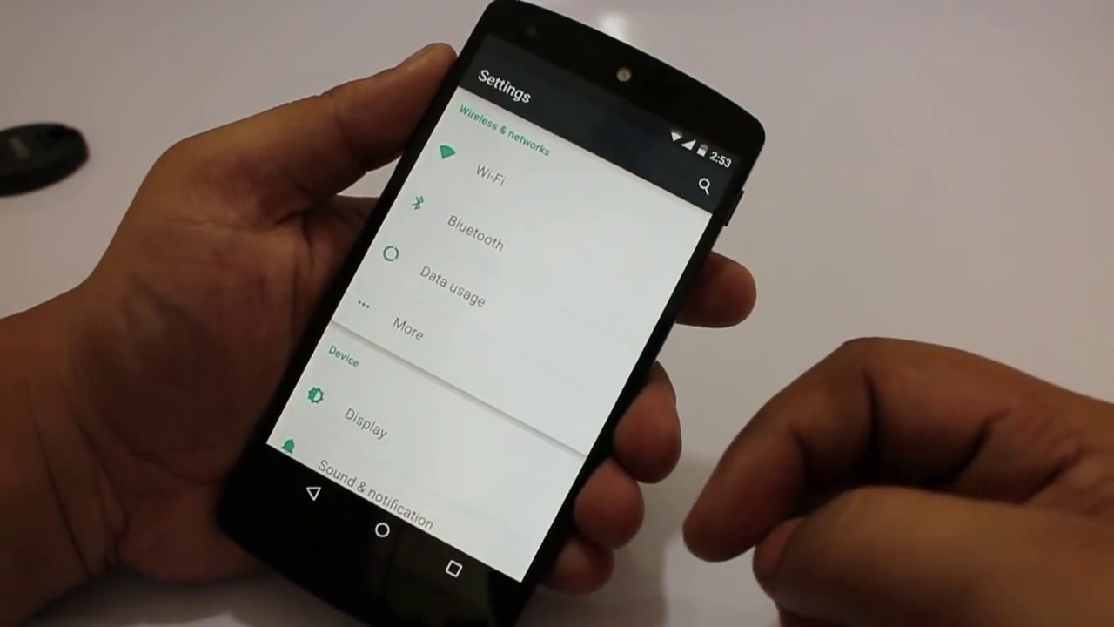
Look over the More wireless options, return to Settings and scroll down the list.
{"action": "left_click", "coordinate": [409, 334]}
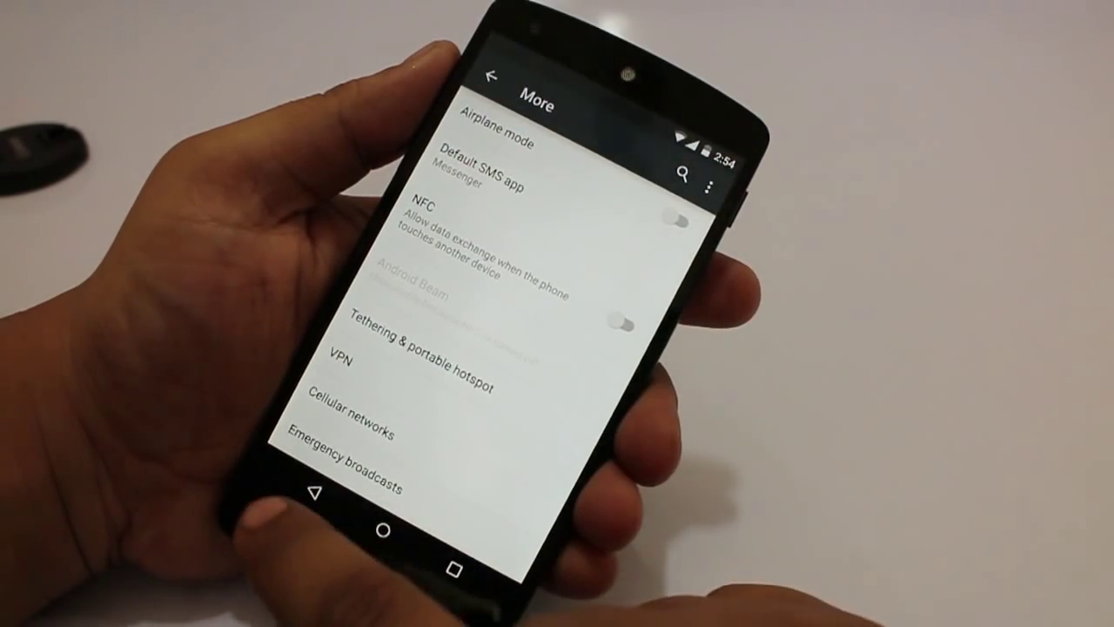
{"action": "left_click", "coordinate": [494, 77]}
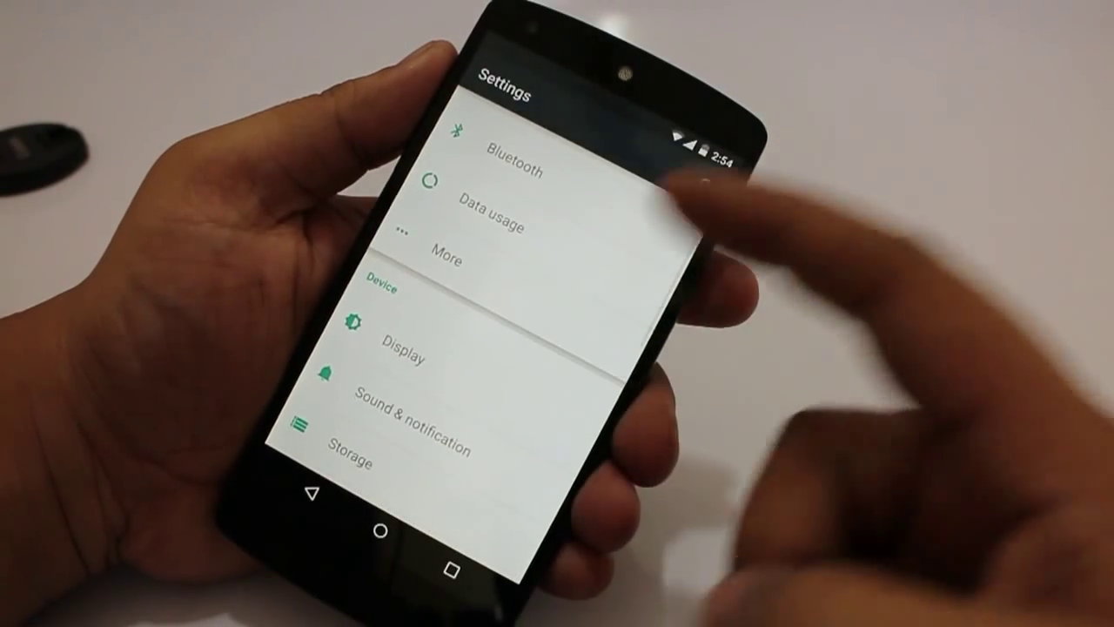
{"action": "scroll", "scroll_direction": "down", "scroll_amount": 3}
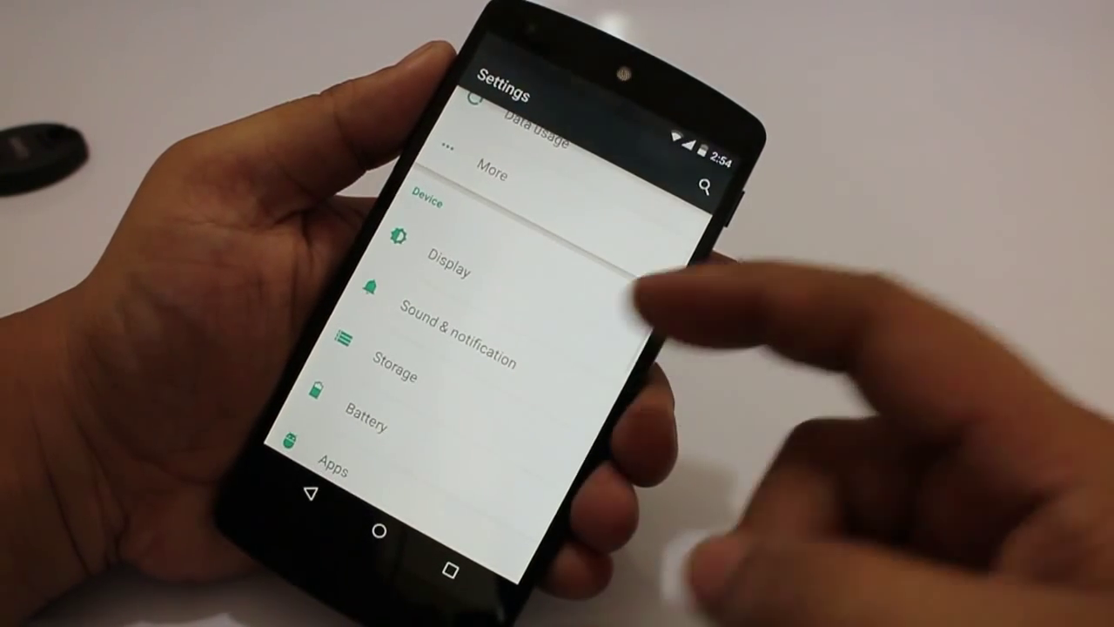
{"action": "left_click", "coordinate": [469, 270]}
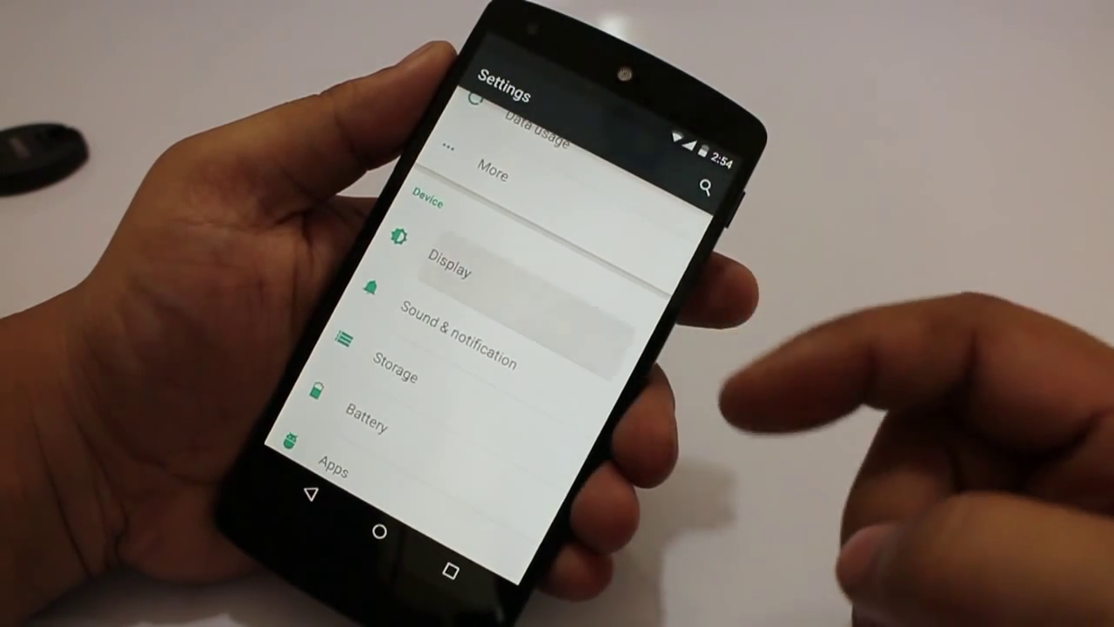
{"action": "left_click", "coordinate": [449, 261]}
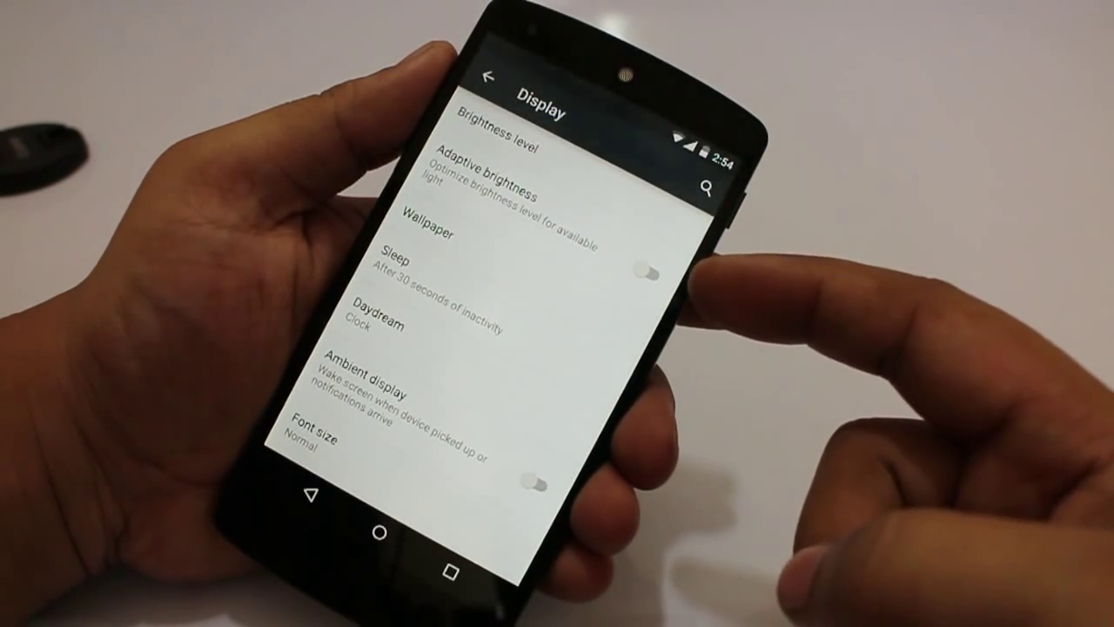
{"action": "left_click", "coordinate": [647, 275]}
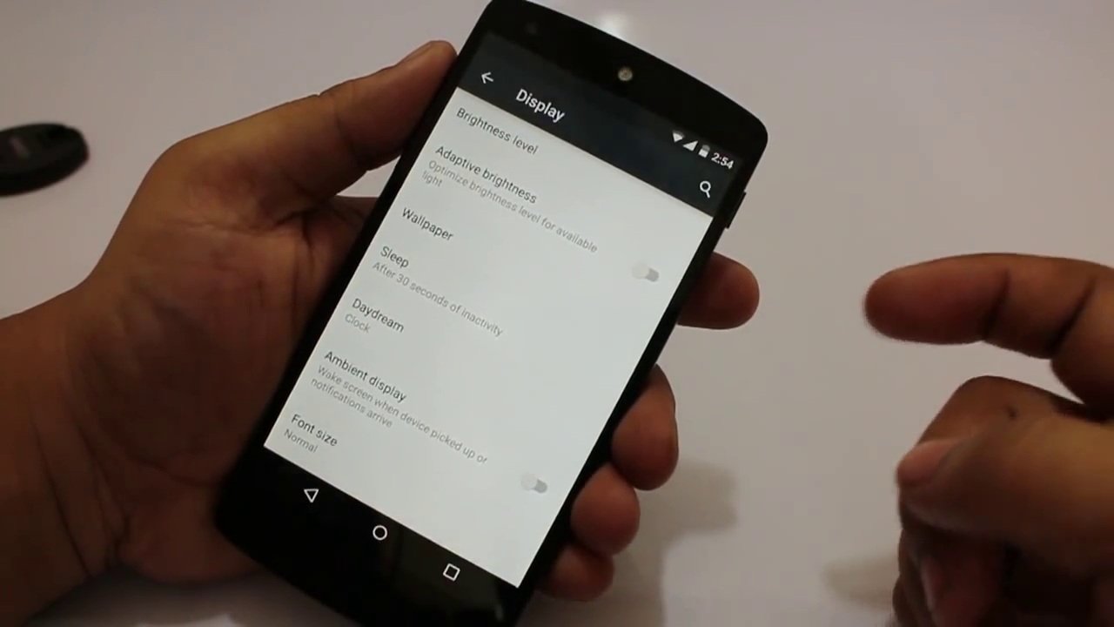
{"action": "left_click", "coordinate": [489, 77]}
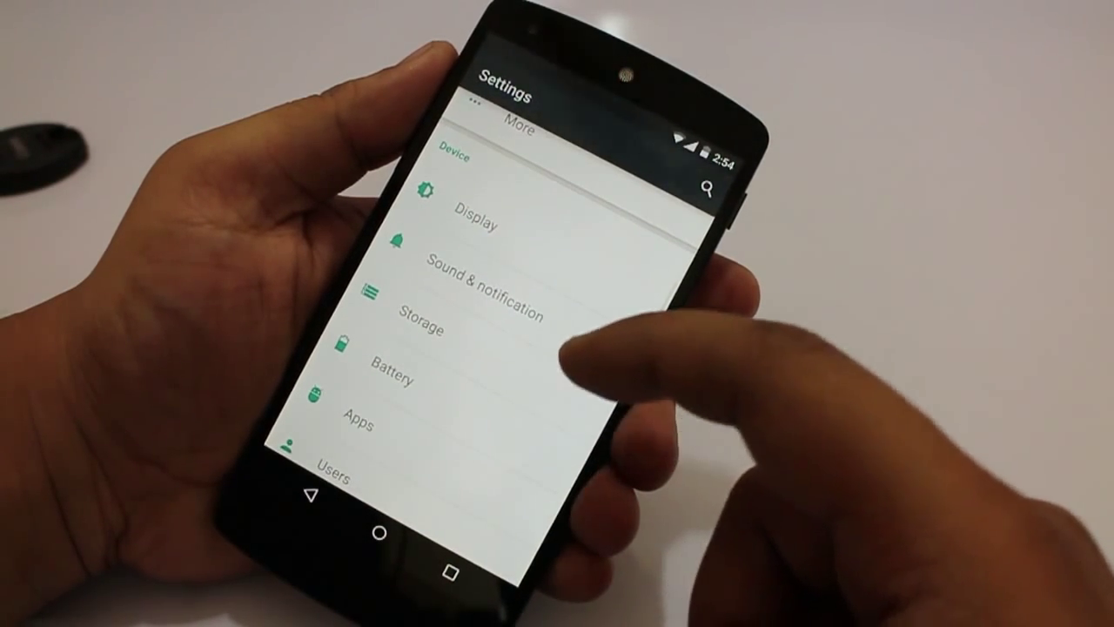
{"action": "left_click", "coordinate": [480, 292]}
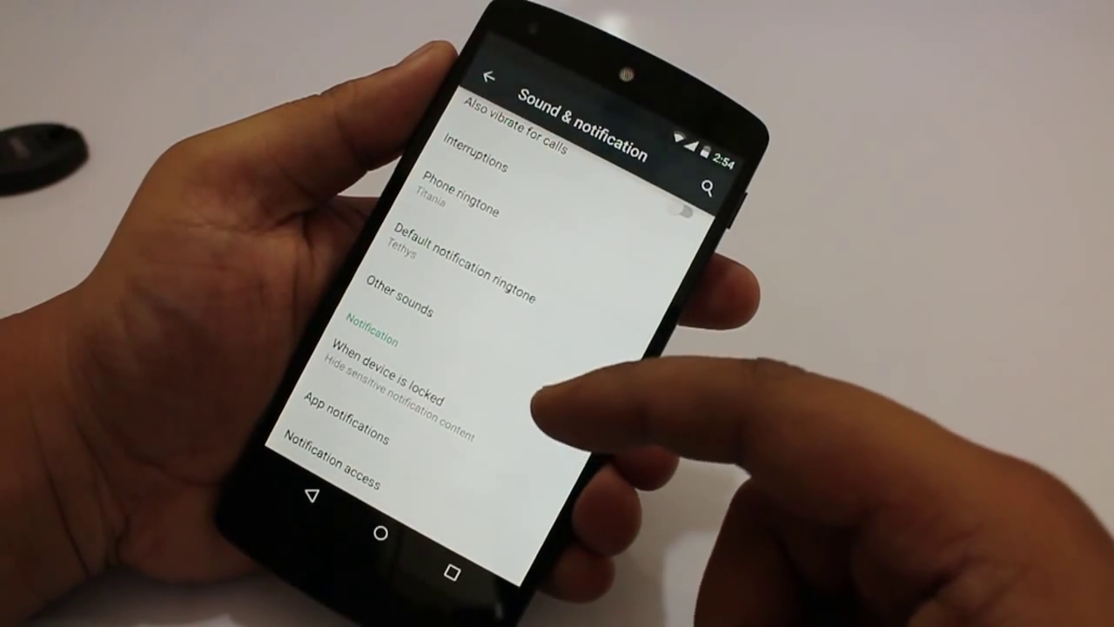
{"action": "left_click", "coordinate": [381, 297]}
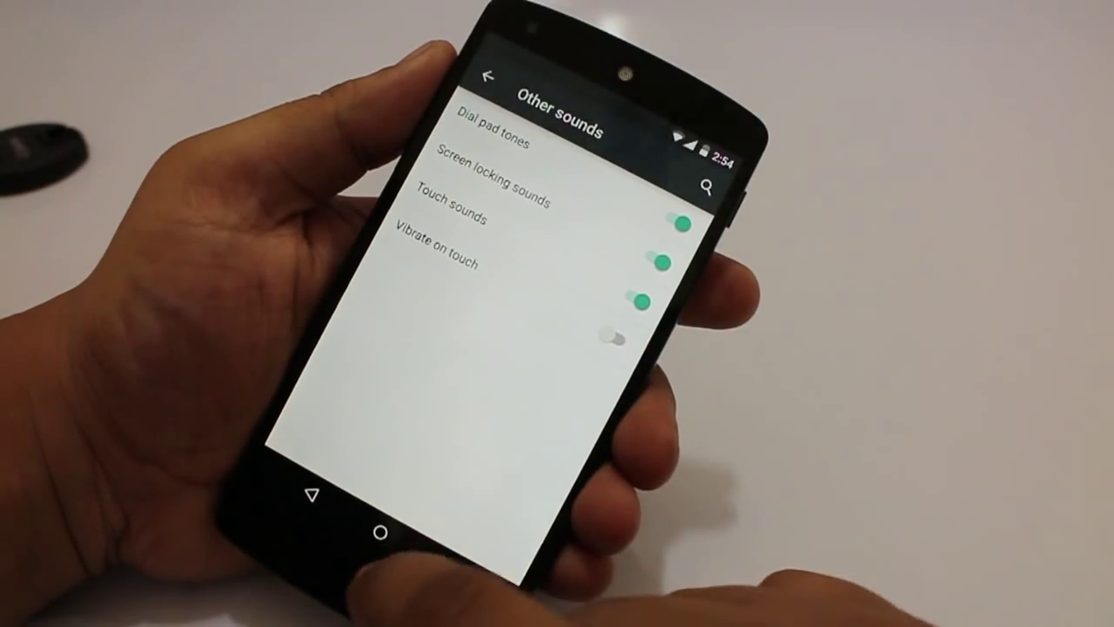
{"action": "left_click", "coordinate": [492, 78]}
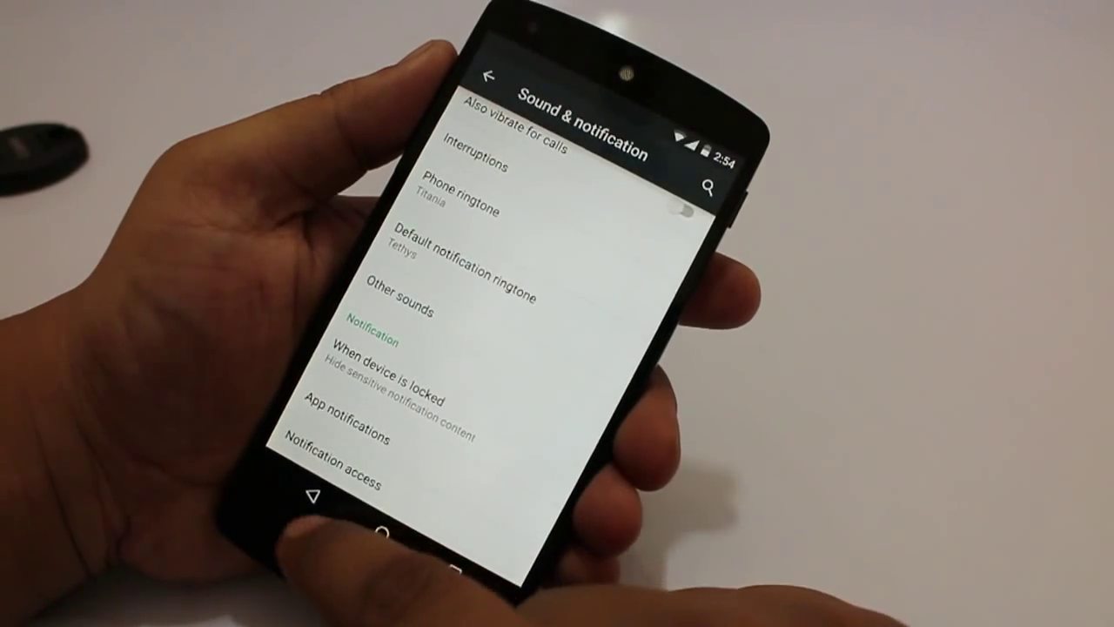
{"action": "left_click", "coordinate": [490, 77]}
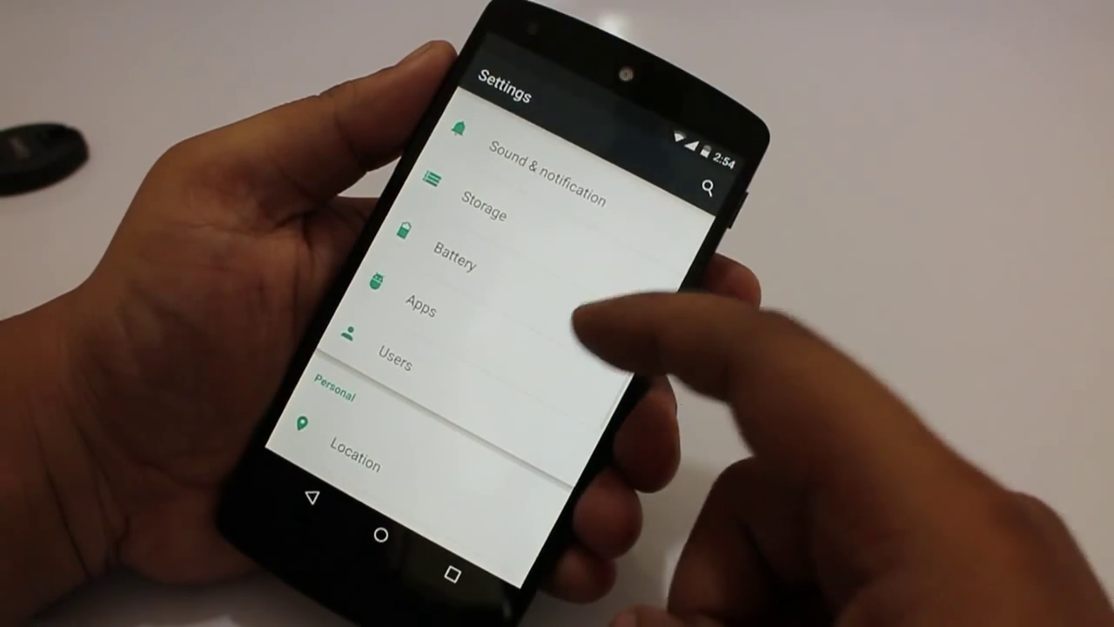
Leave Battery saver switched off and return to the main Settings list.
{"action": "left_click", "coordinate": [461, 254]}
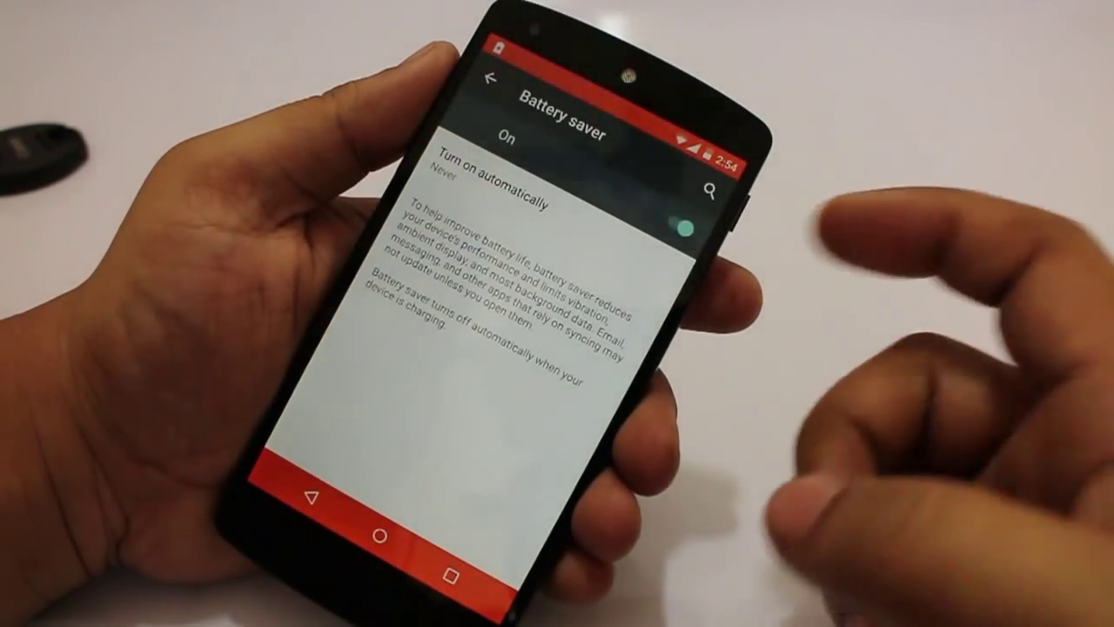
{"action": "left_click", "coordinate": [668, 222]}
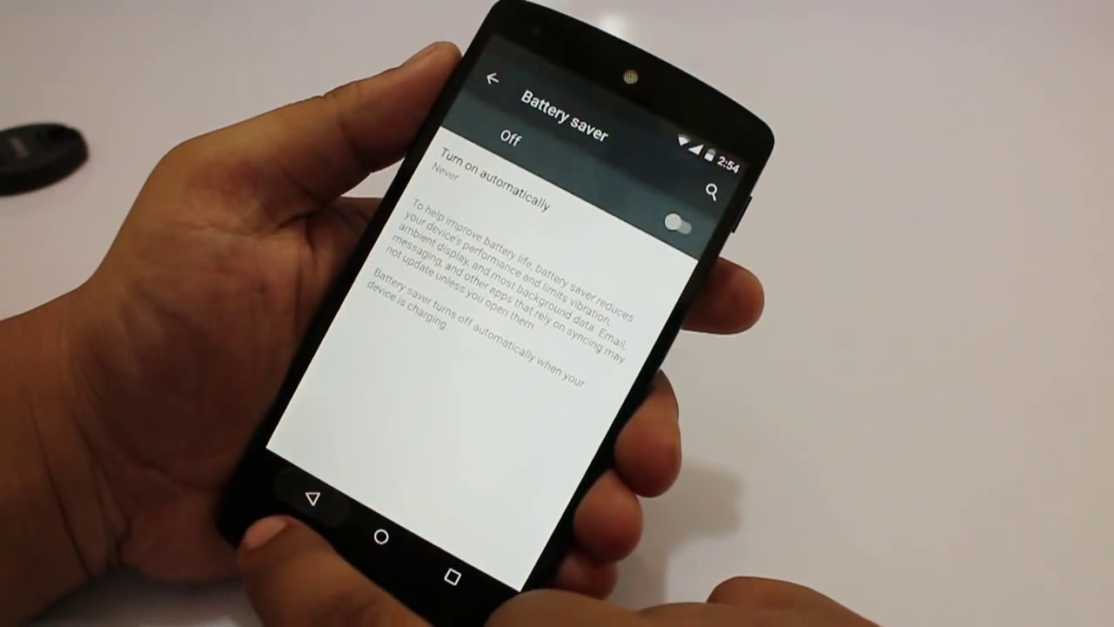
{"action": "left_click", "coordinate": [494, 84]}
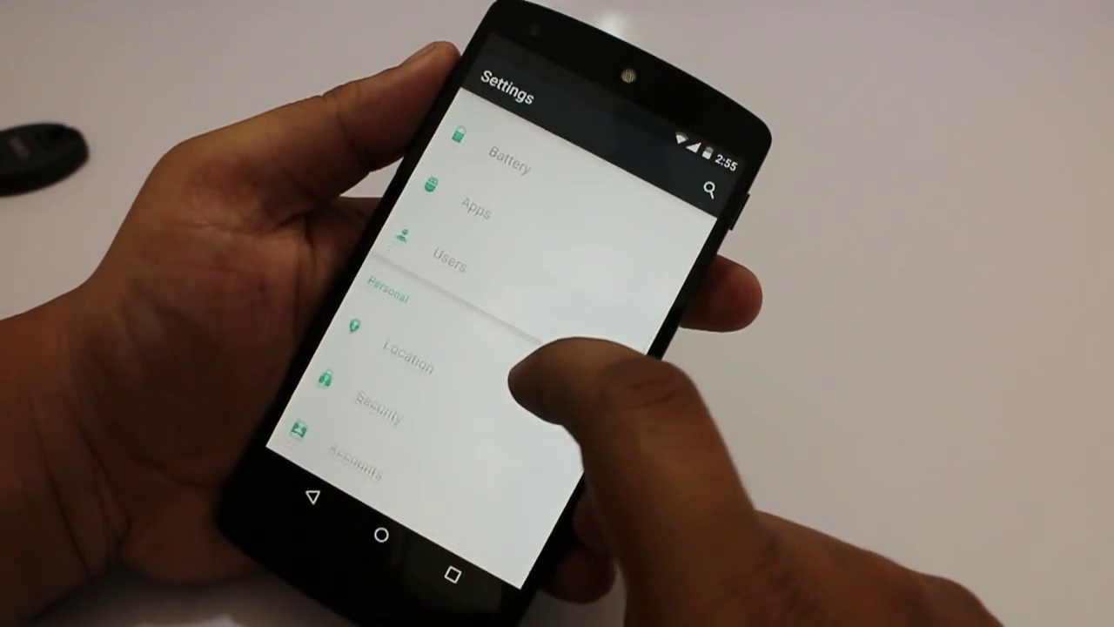
Switch the Location master toggle off, then move on to the Date & time page.
{"action": "left_click", "coordinate": [404, 365]}
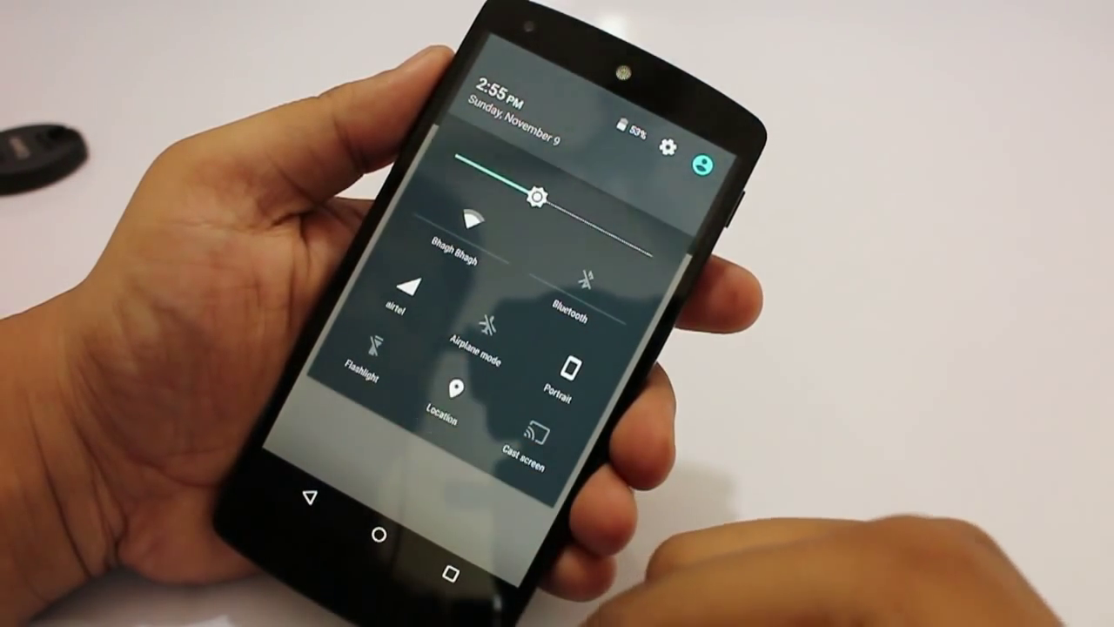
{"action": "left_click", "coordinate": [449, 391]}
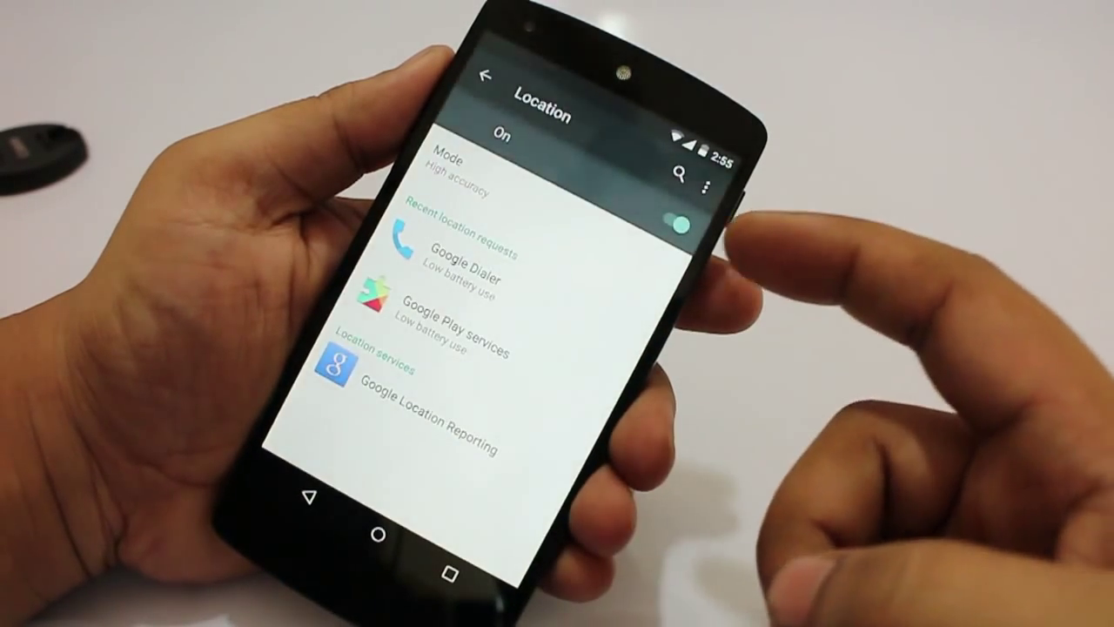
{"action": "left_click", "coordinate": [679, 224]}
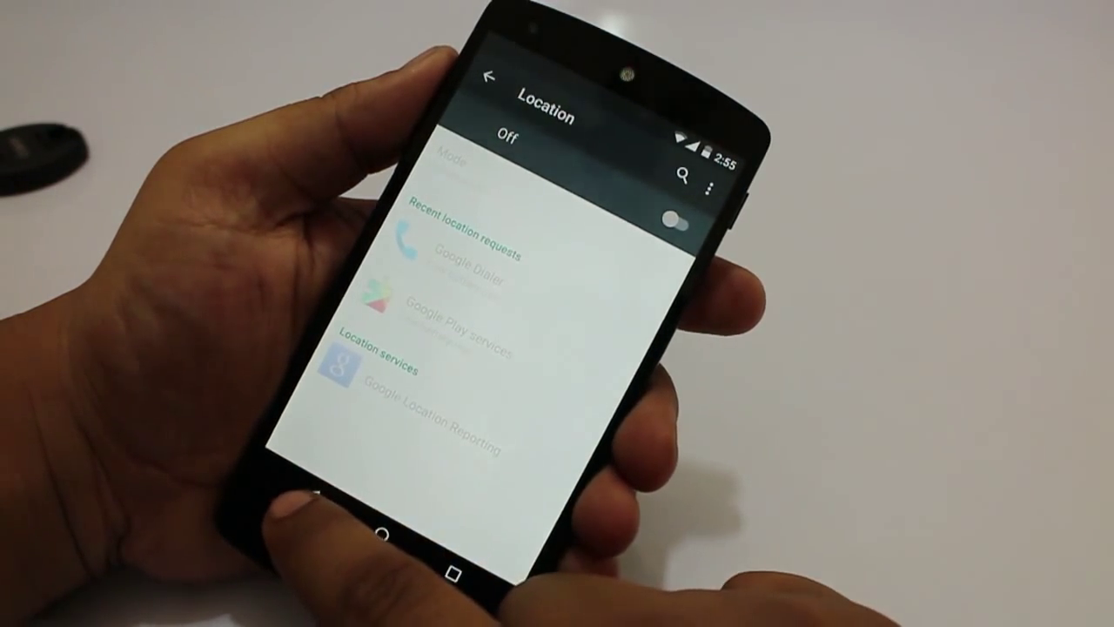
{"action": "left_click", "coordinate": [493, 79]}
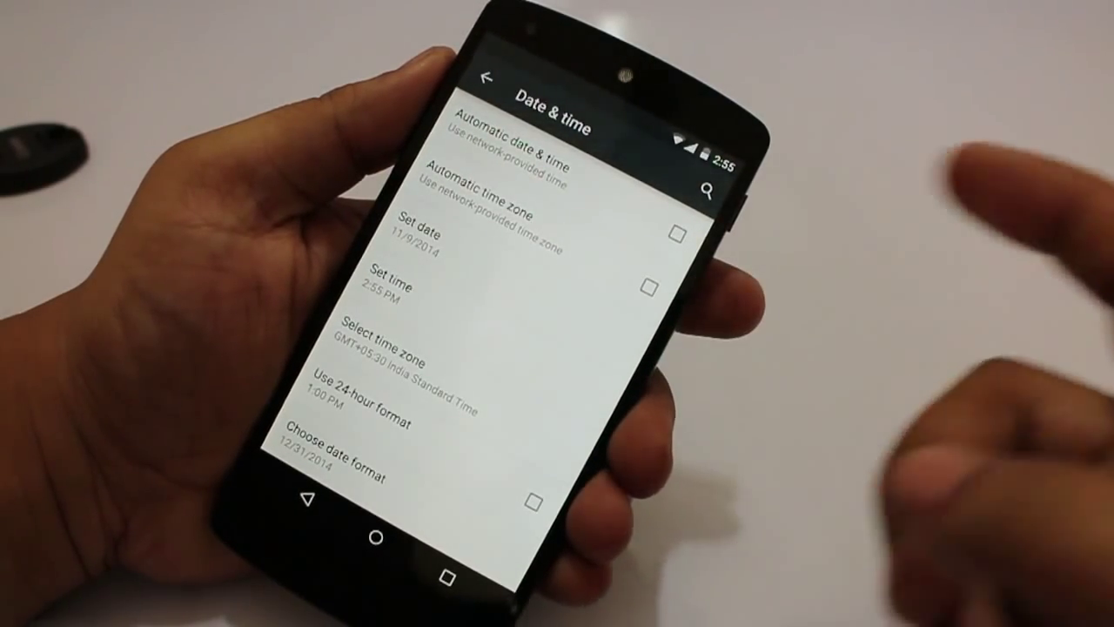
Browse through the Developer options list and come back to the main Settings list.
{"action": "left_click", "coordinate": [490, 78]}
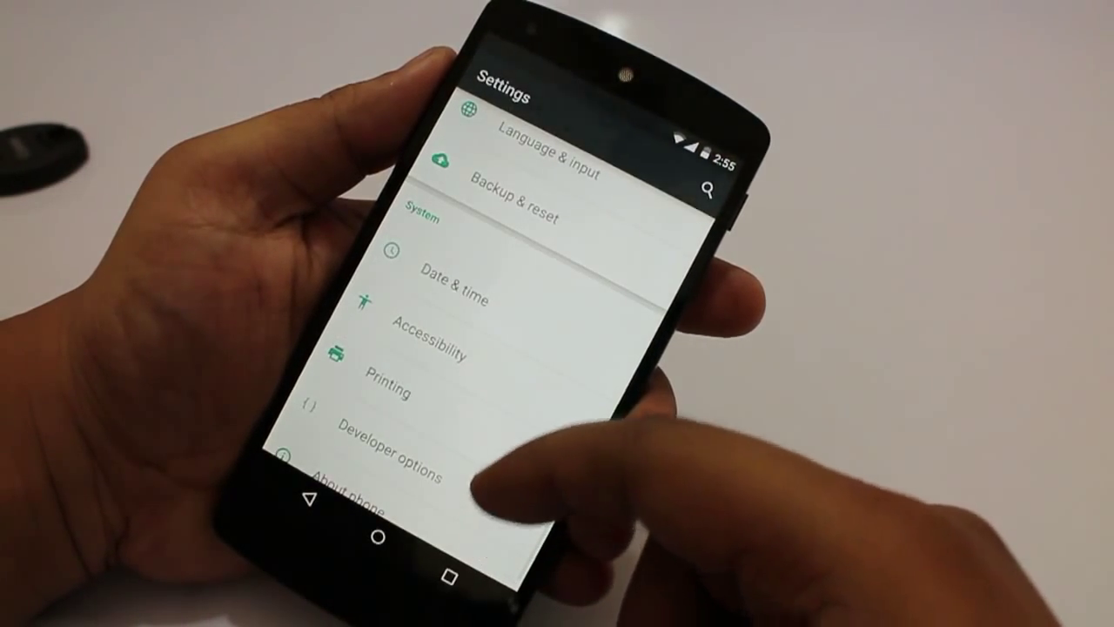
{"action": "left_click", "coordinate": [394, 453]}
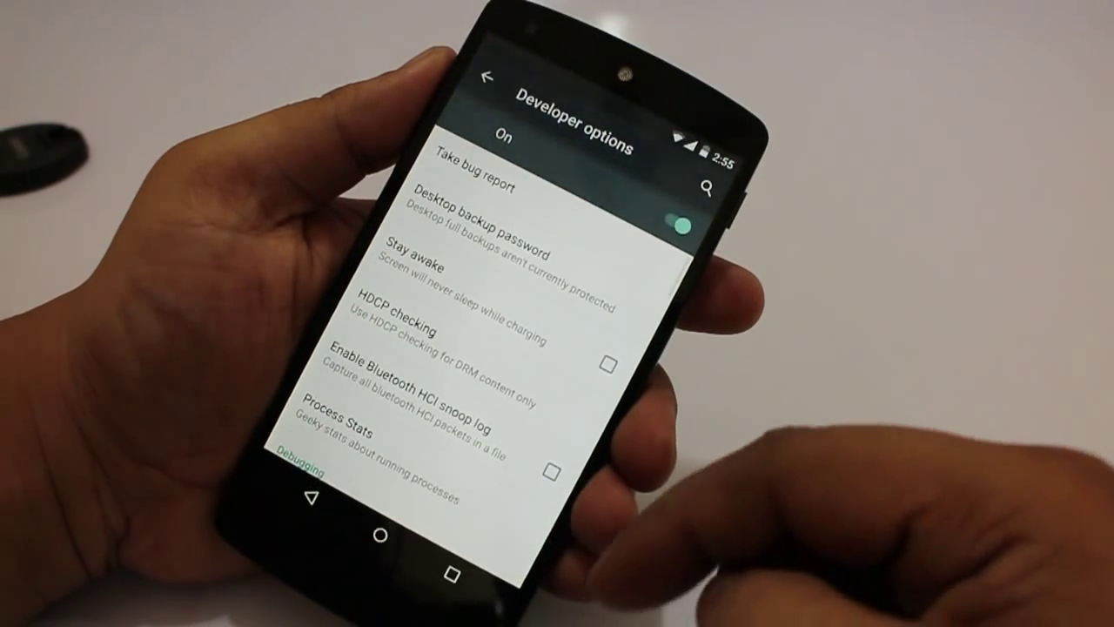
{"action": "scroll", "scroll_direction": "down", "scroll_amount": 3}
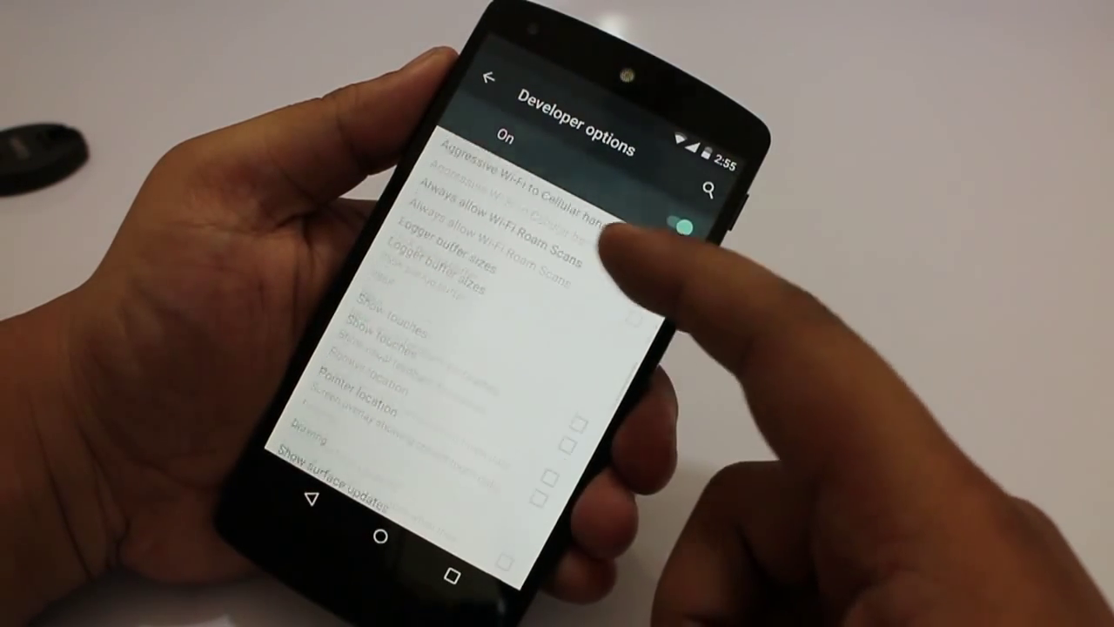
{"action": "scroll", "scroll_direction": "down", "scroll_amount": 3}
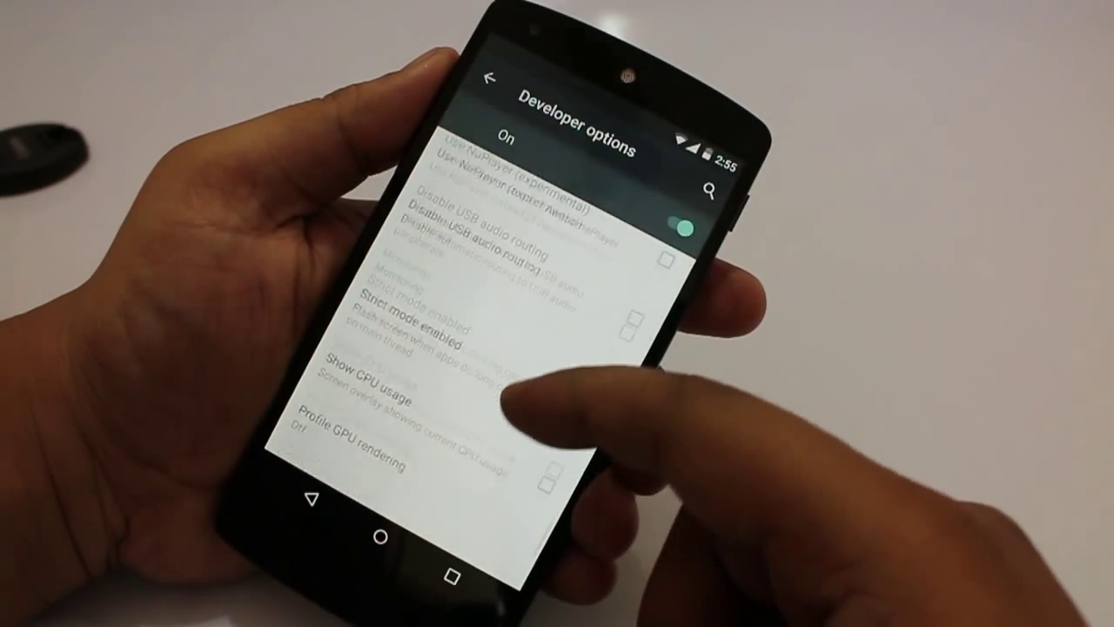
{"action": "scroll", "scroll_direction": "down", "scroll_amount": 3}
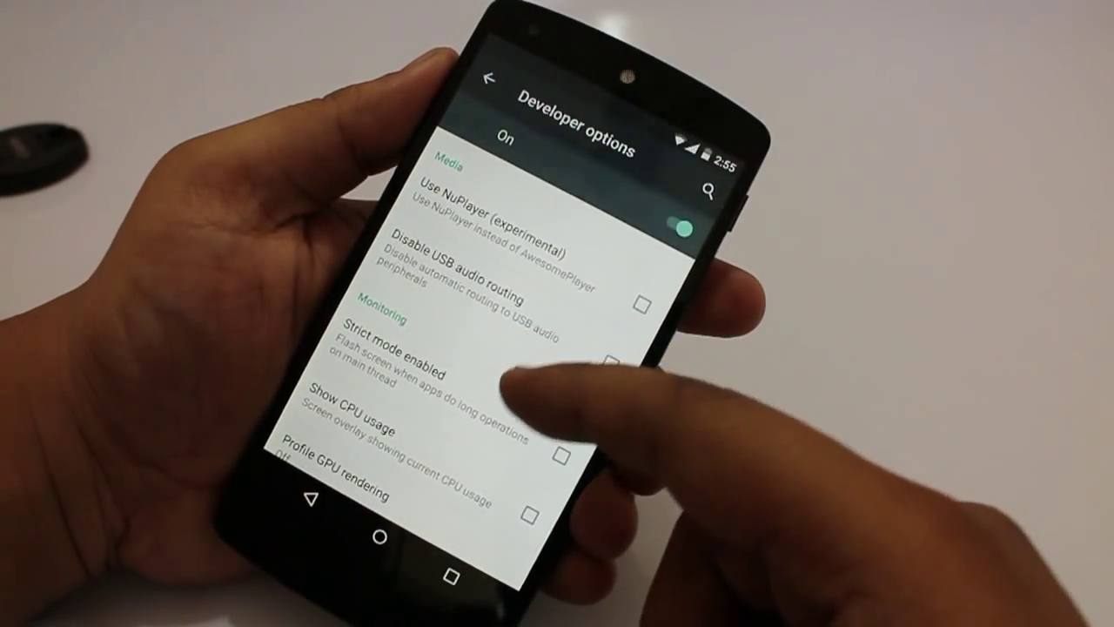
{"action": "scroll", "scroll_direction": "down", "scroll_amount": 3}
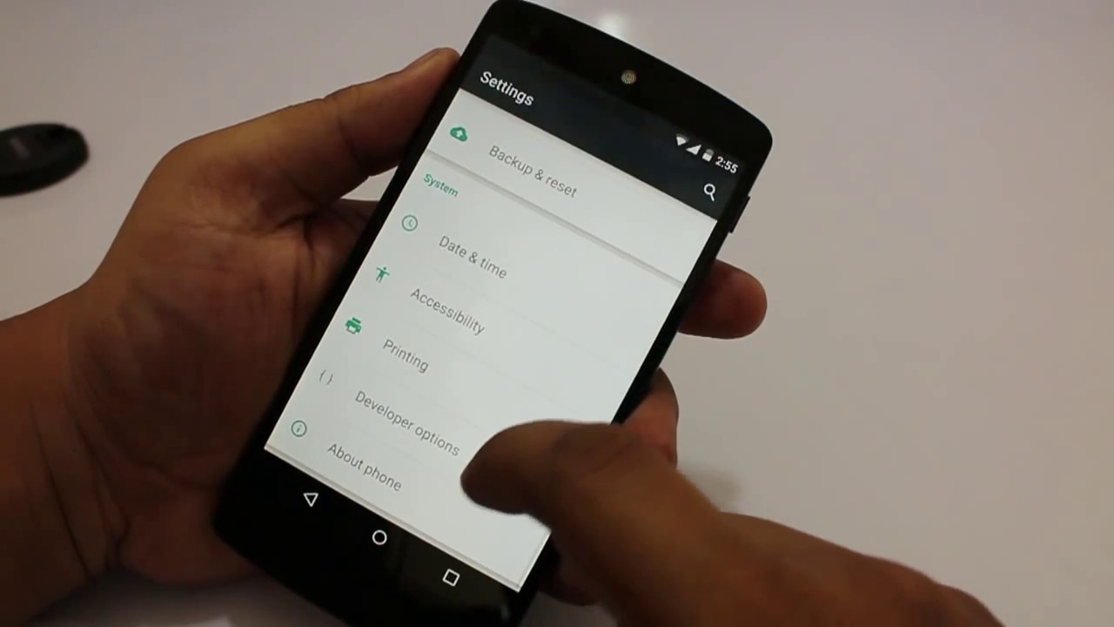
{"action": "left_click", "coordinate": [404, 364]}
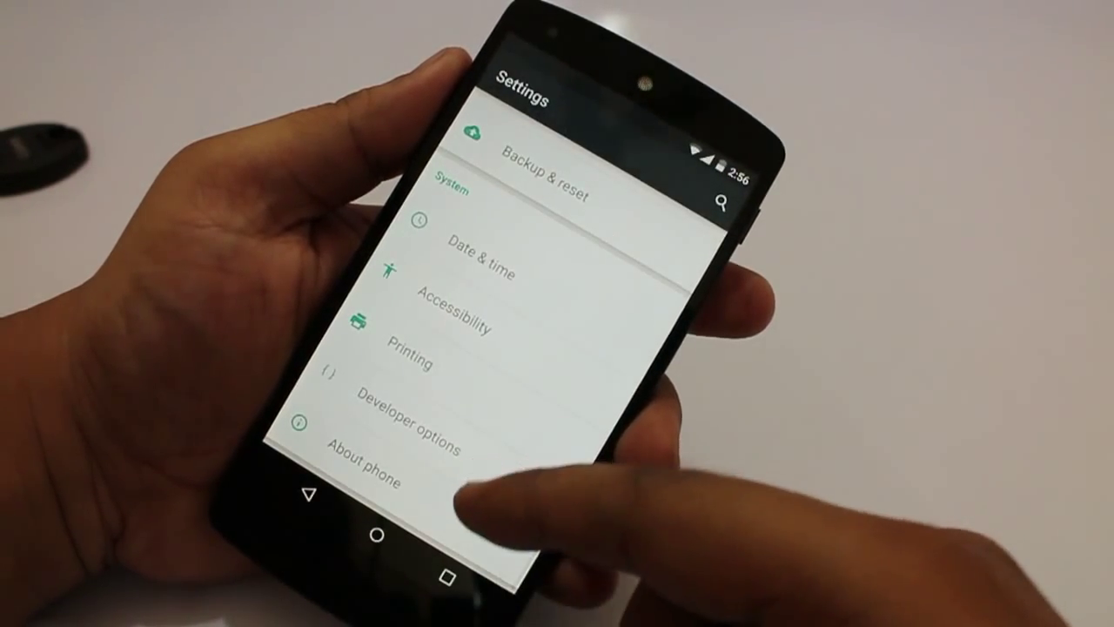
Review the About phone version info, then reach the Phone app's settings page.
{"action": "left_click", "coordinate": [372, 463]}
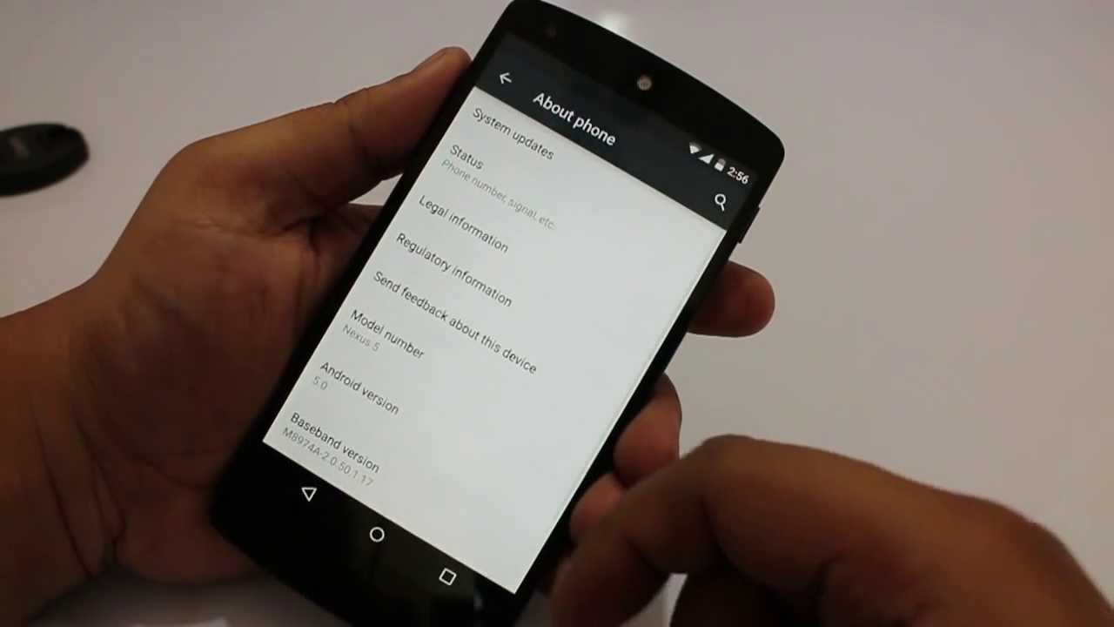
{"action": "scroll", "scroll_direction": "down", "scroll_amount": 3}
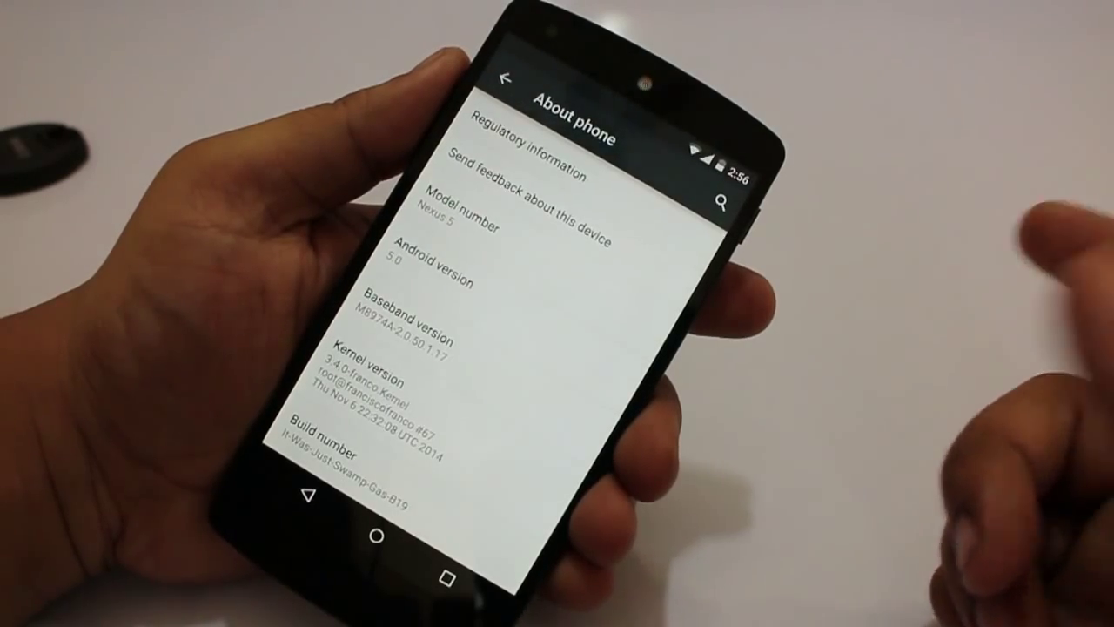
{"action": "left_click", "coordinate": [502, 80]}
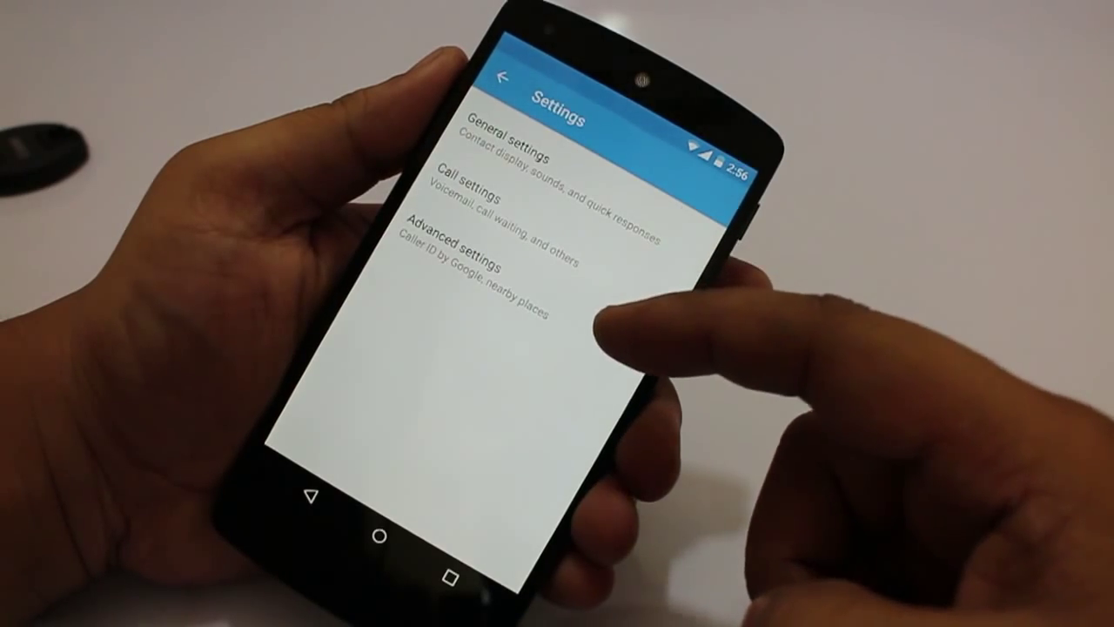
Confirm Caller ID by Google and Nearby places are off in the dialer's Advanced settings, then go Home.
{"action": "left_click", "coordinate": [460, 244]}
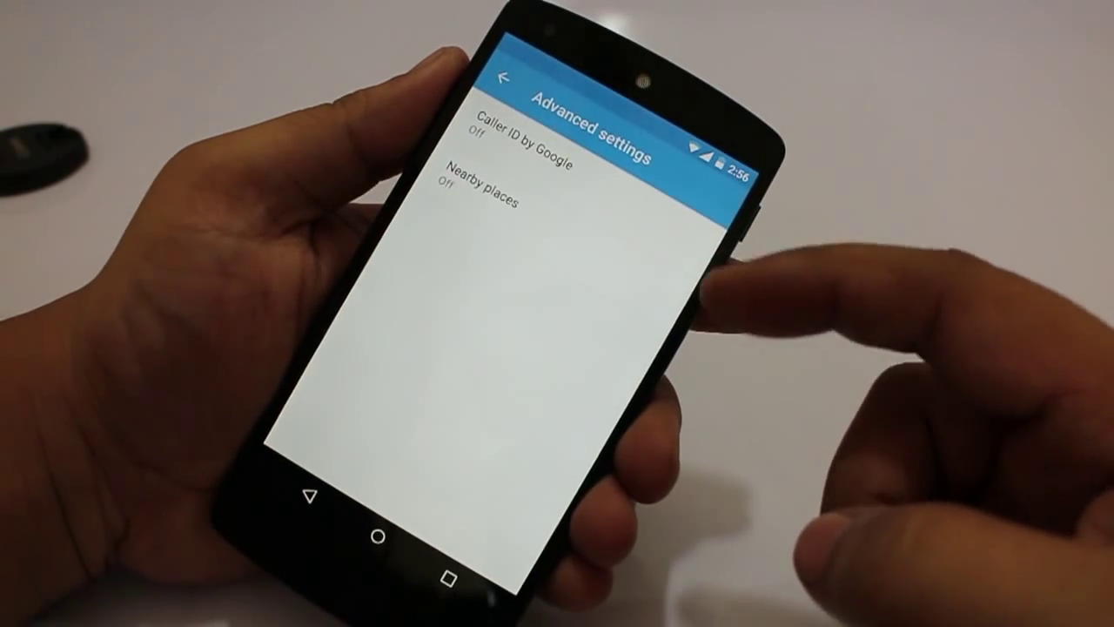
{"action": "left_click", "coordinate": [522, 142]}
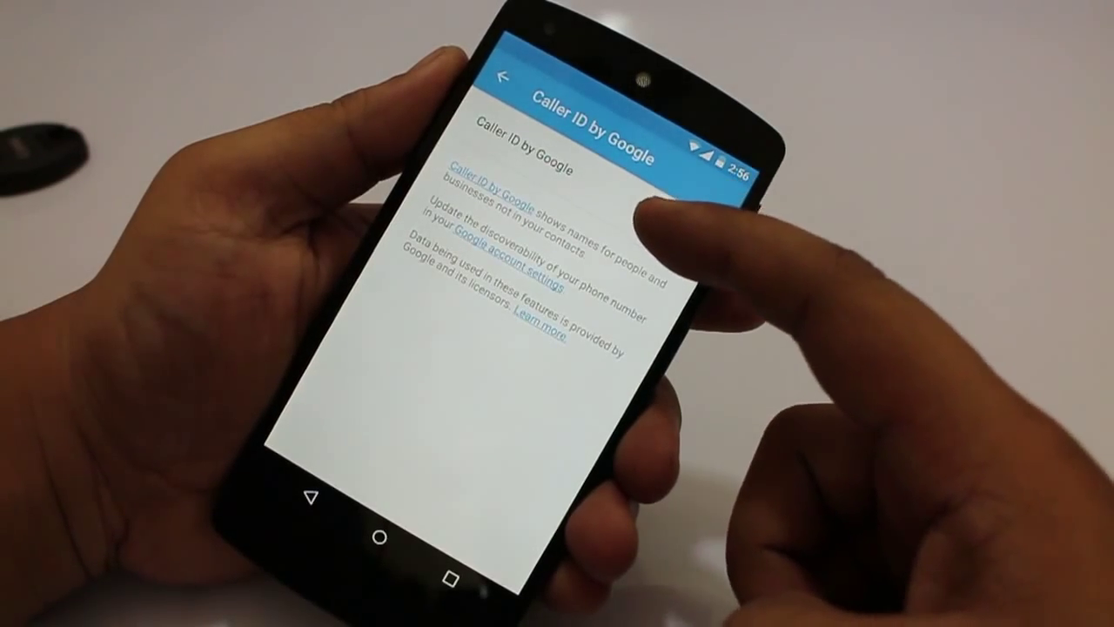
{"action": "left_click", "coordinate": [677, 233]}
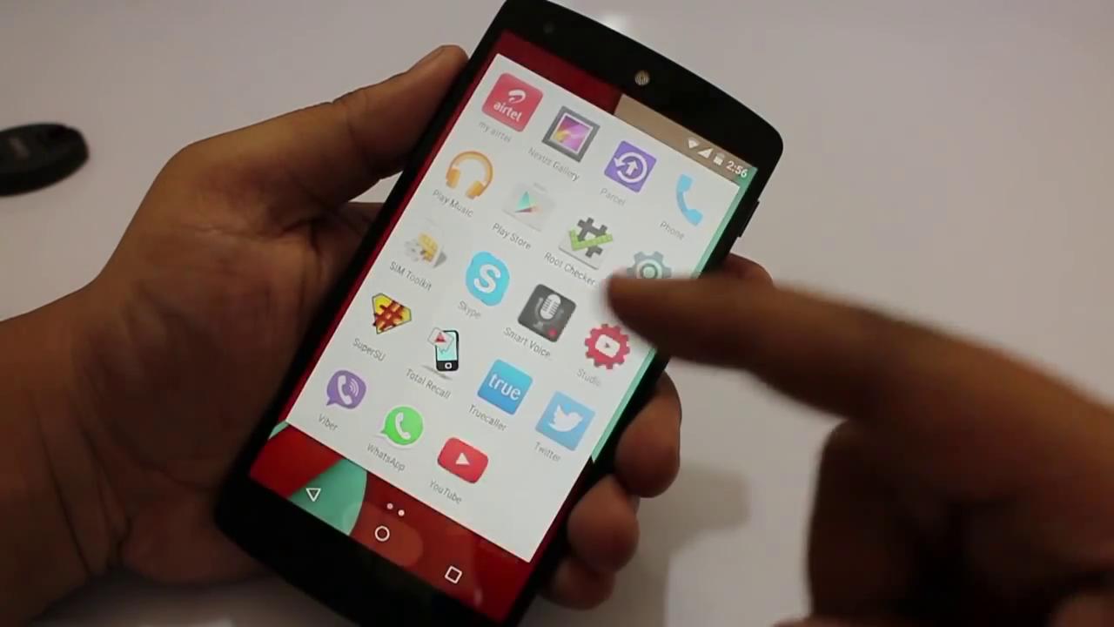
{"action": "left_click", "coordinate": [390, 532]}
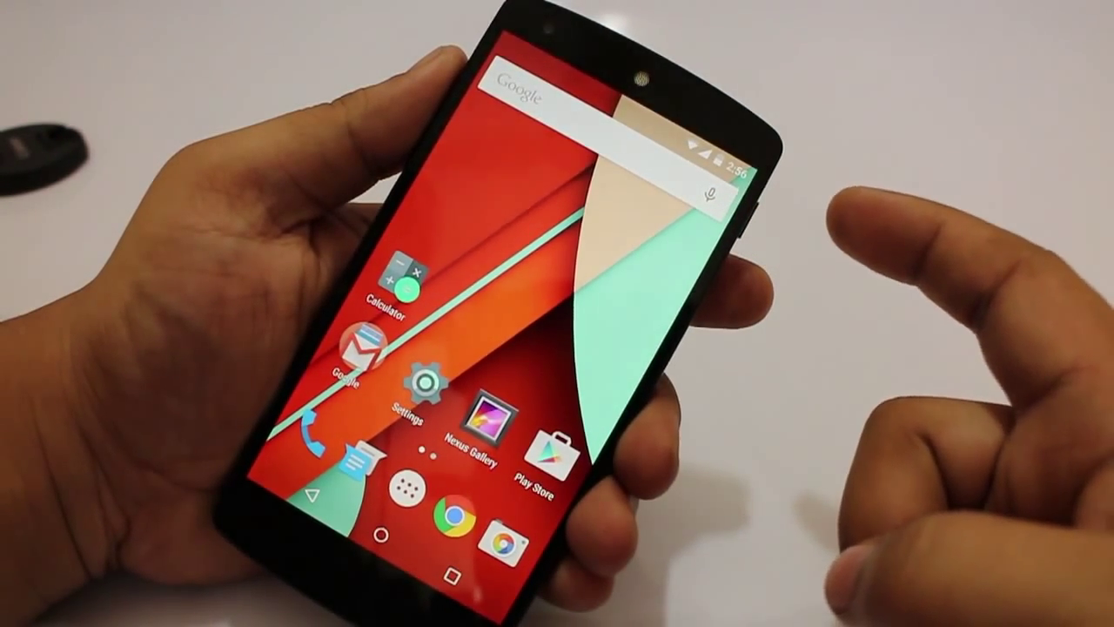